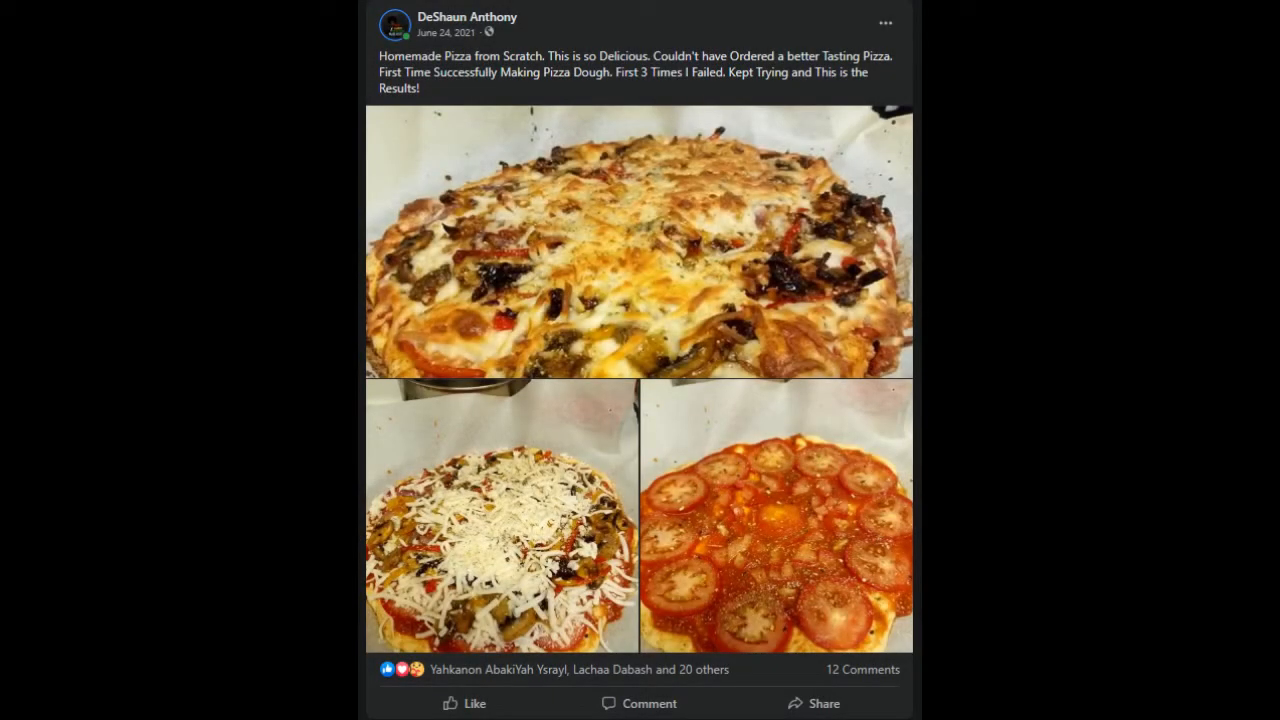
Scroll the feed from the homemade pizza post down to the vegan tacos with cashew cheese sauce.
{"action": "scroll", "scroll_direction": "down", "scroll_amount": 3}
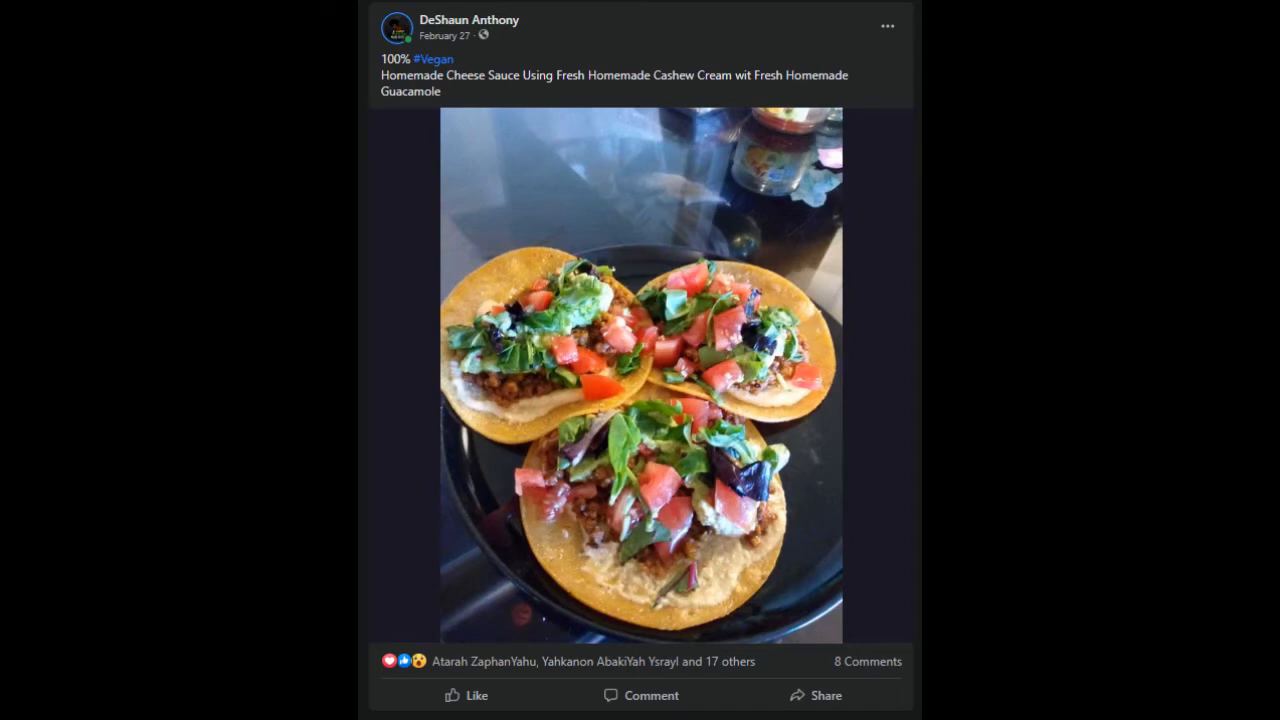
{"action": "scroll", "scroll_direction": "down", "scroll_amount": 3}
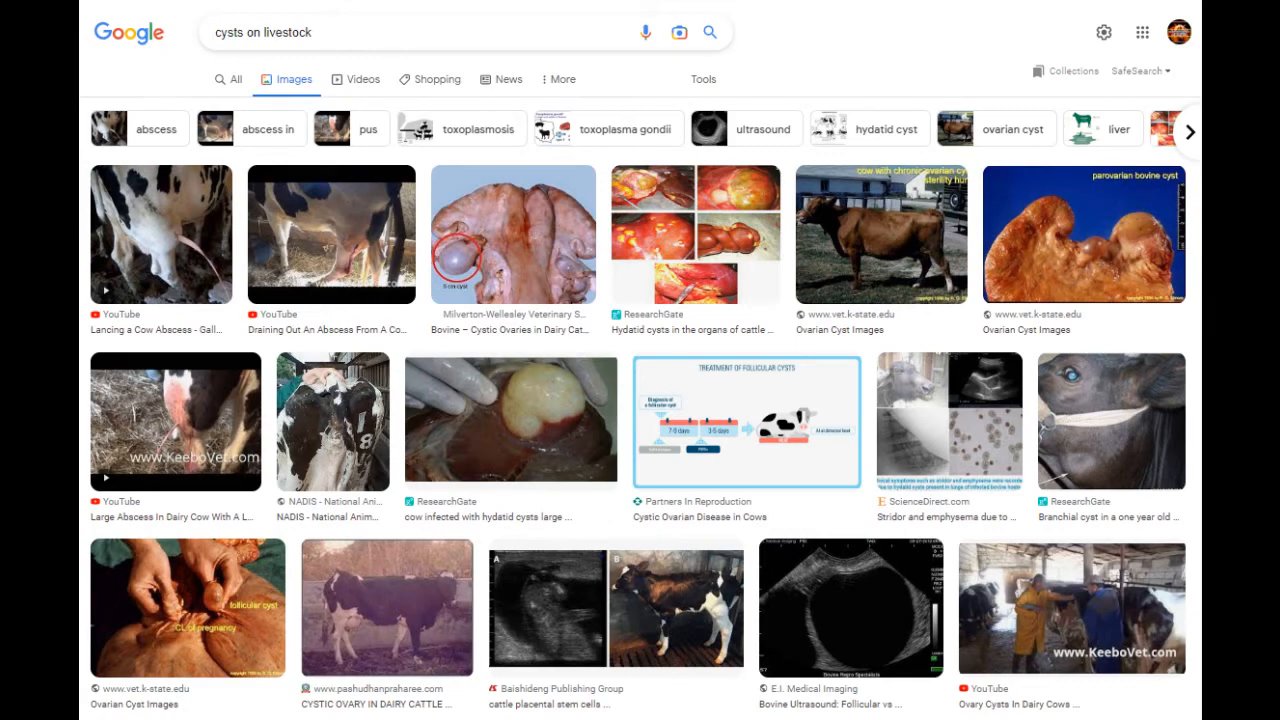
Open the hydatid cyst samples photo from slaughtered livestock in the larger preview panel.
{"action": "left_click", "coordinate": [695, 235]}
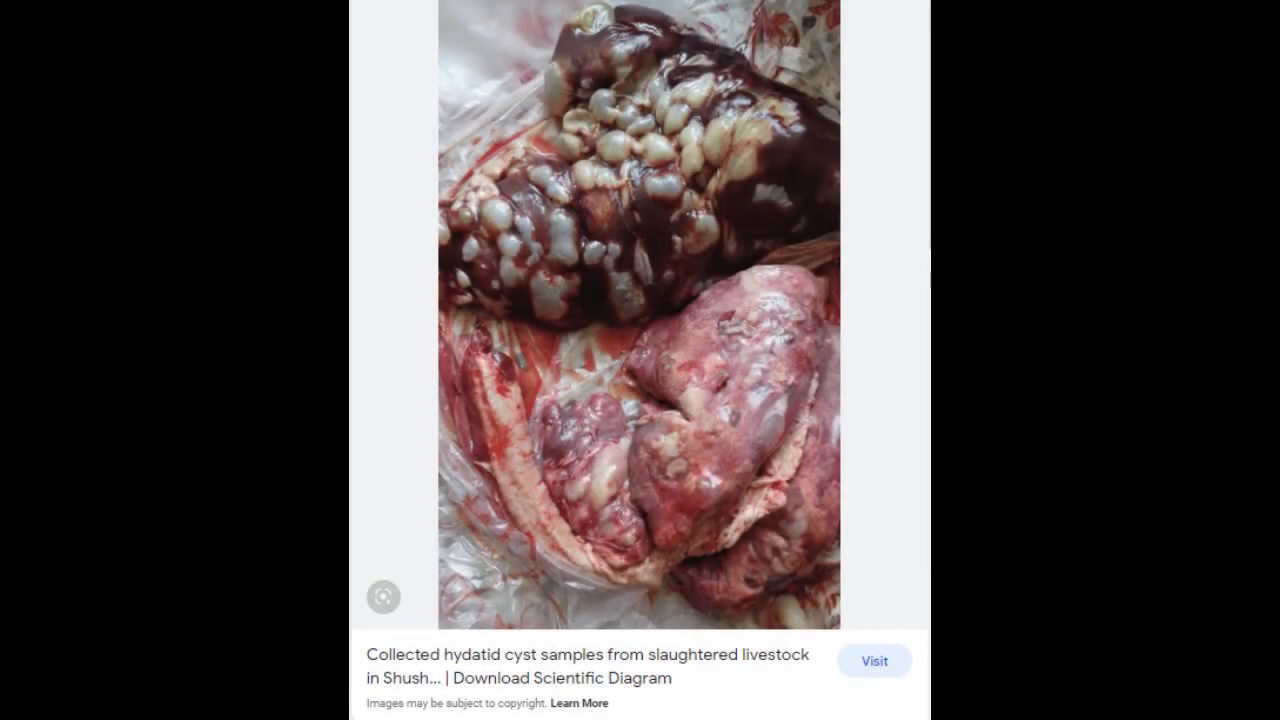